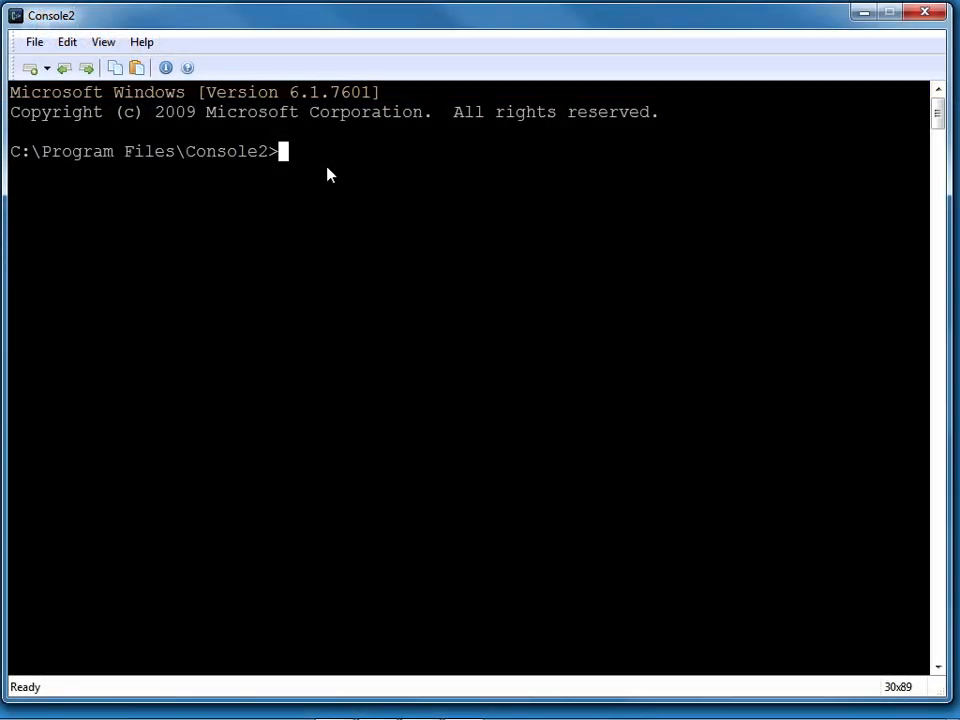
Log in to the local MySQL server as root with mysql -h localhost -u root -p
{"action": "type", "text": "mys"}
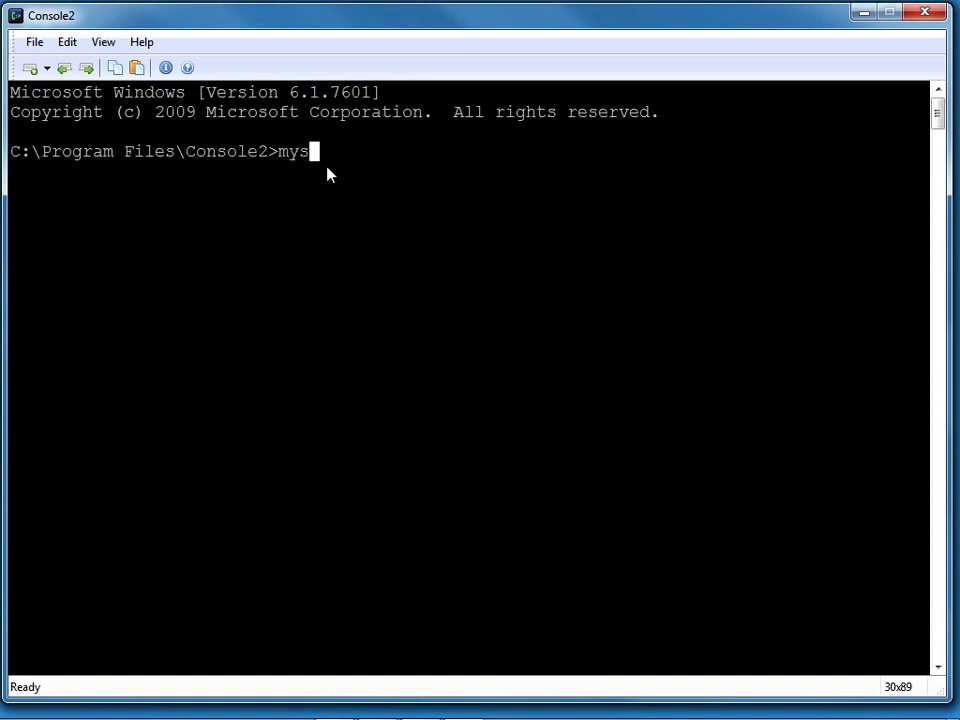
{"action": "type", "text": "ql -"}
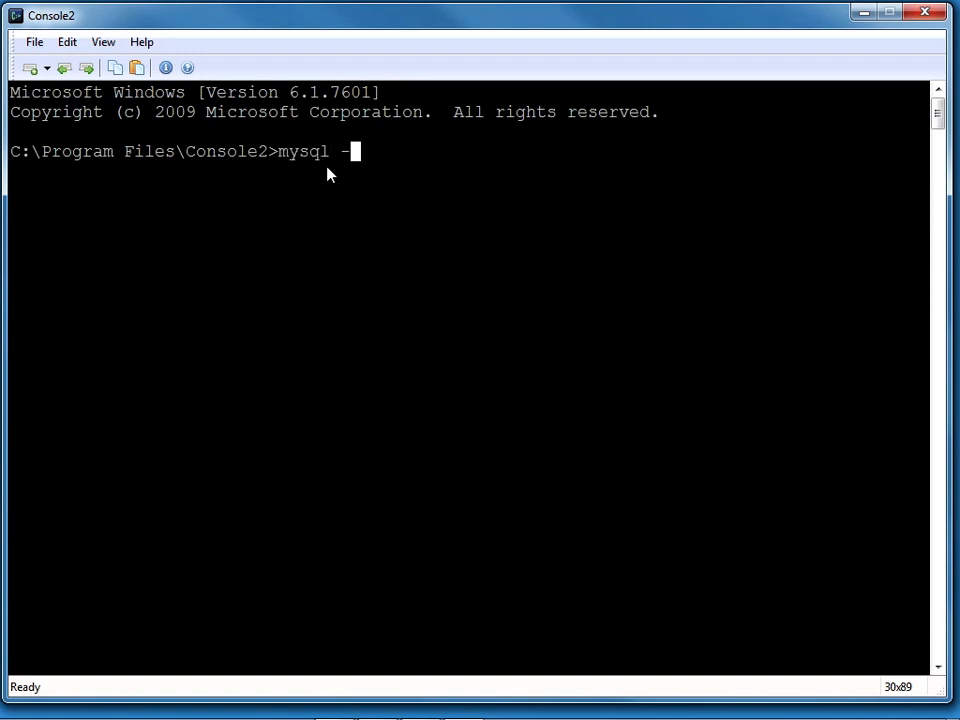
{"action": "type", "text": "h localhost"}
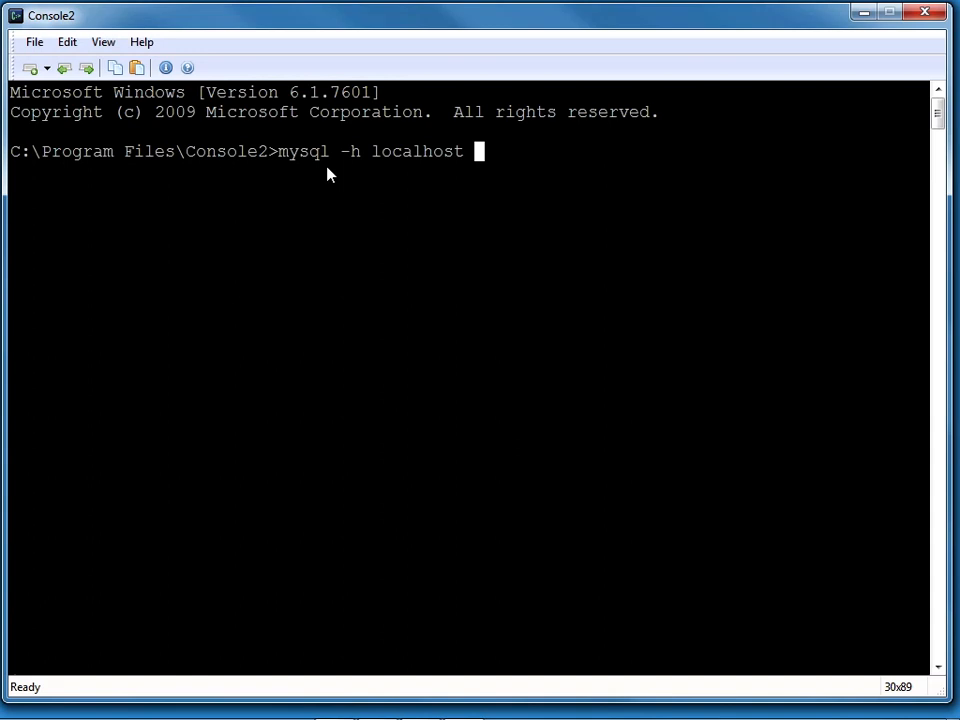
{"action": "type", "text": "-u root -p"}
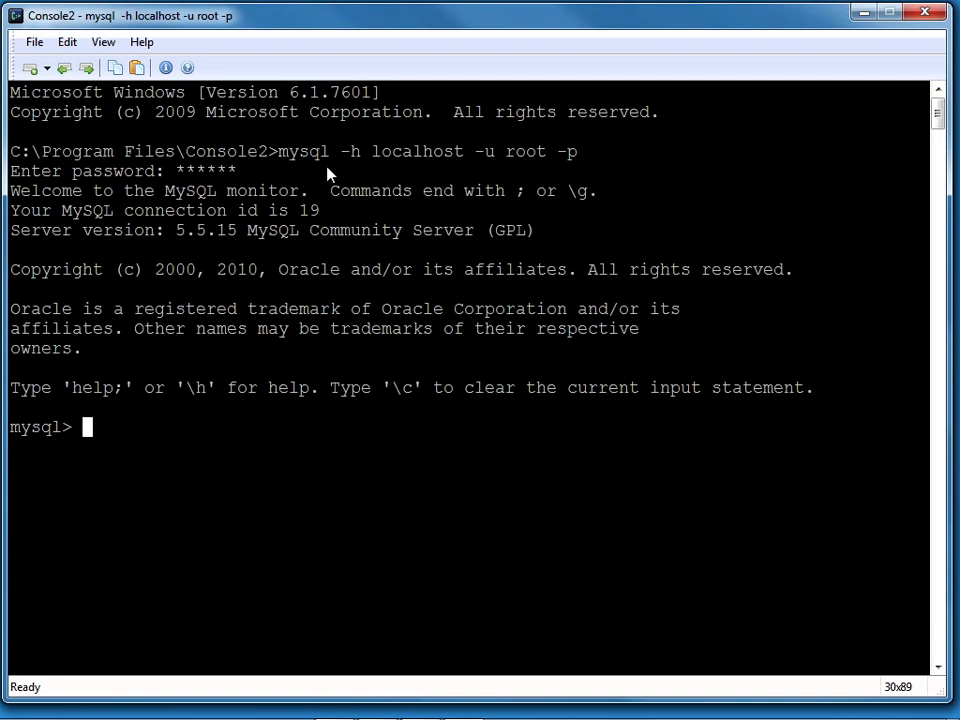
List the server's six databases with show databases;, then retype the query without a semicolon
{"action": "type", "text": "s"}
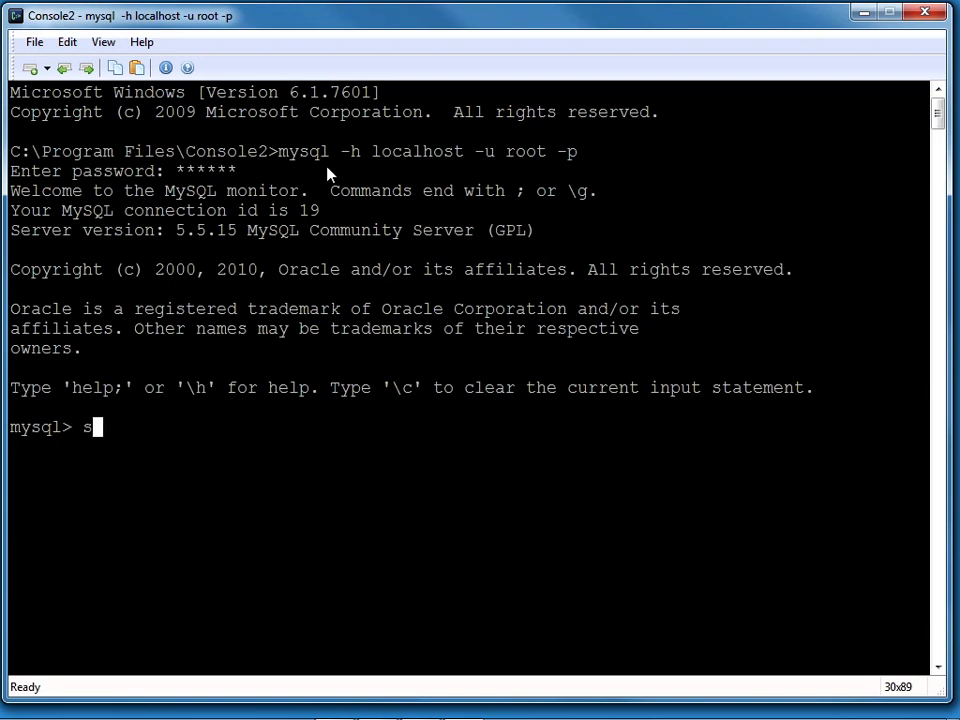
{"action": "type", "text": "how databases;"}
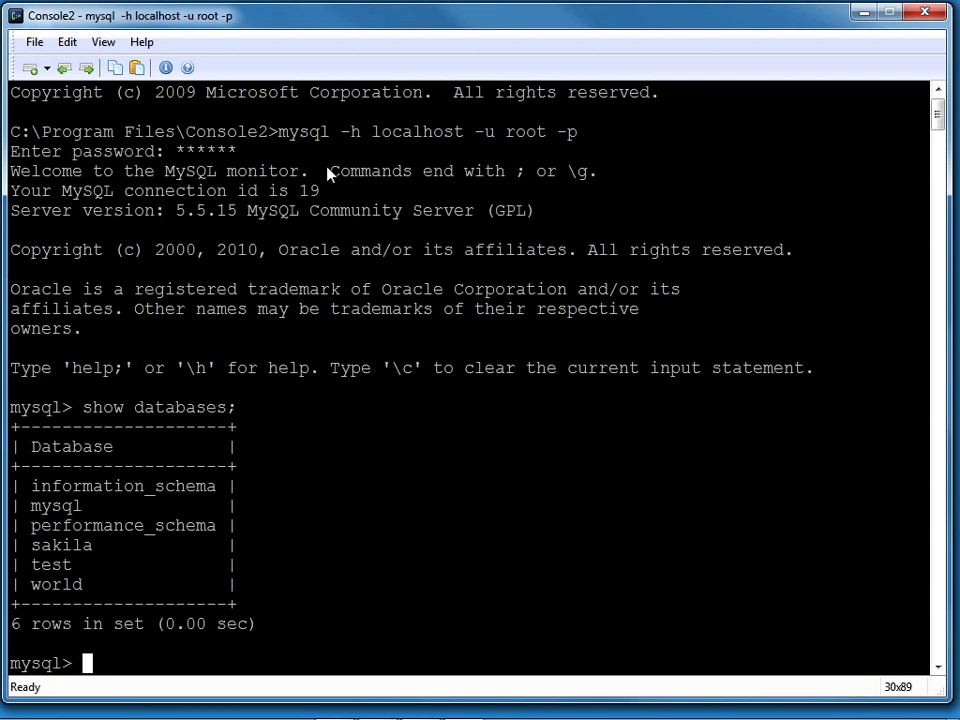
{"action": "type", "text": "show databases"}
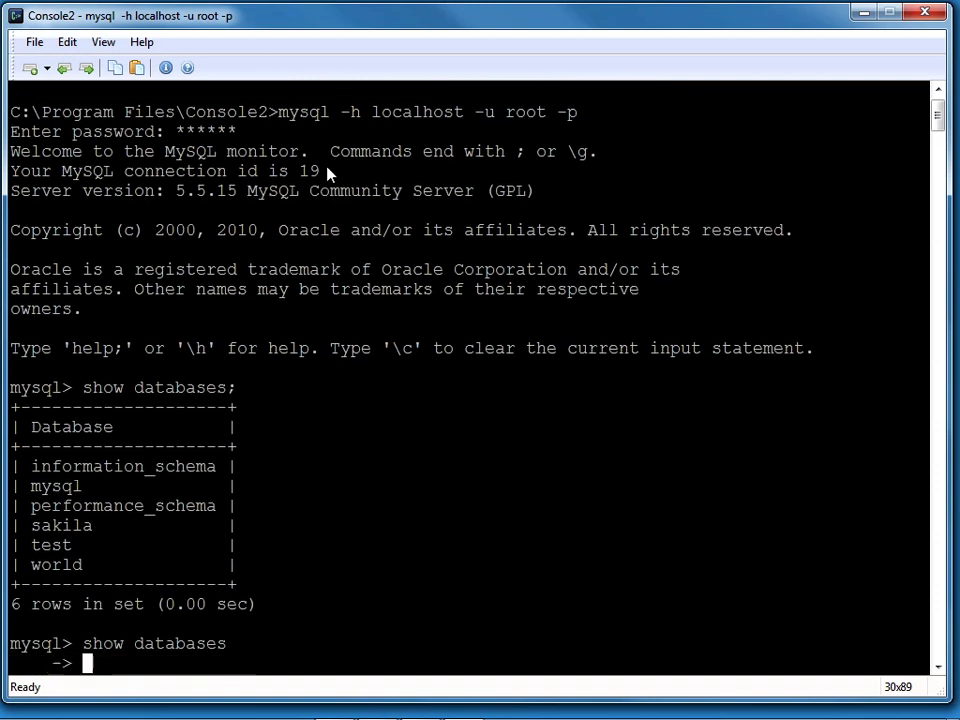
Finish the pending query with a lone semicolon, then begin a multi-line show databases query
{"action": "type", "text": ";"}
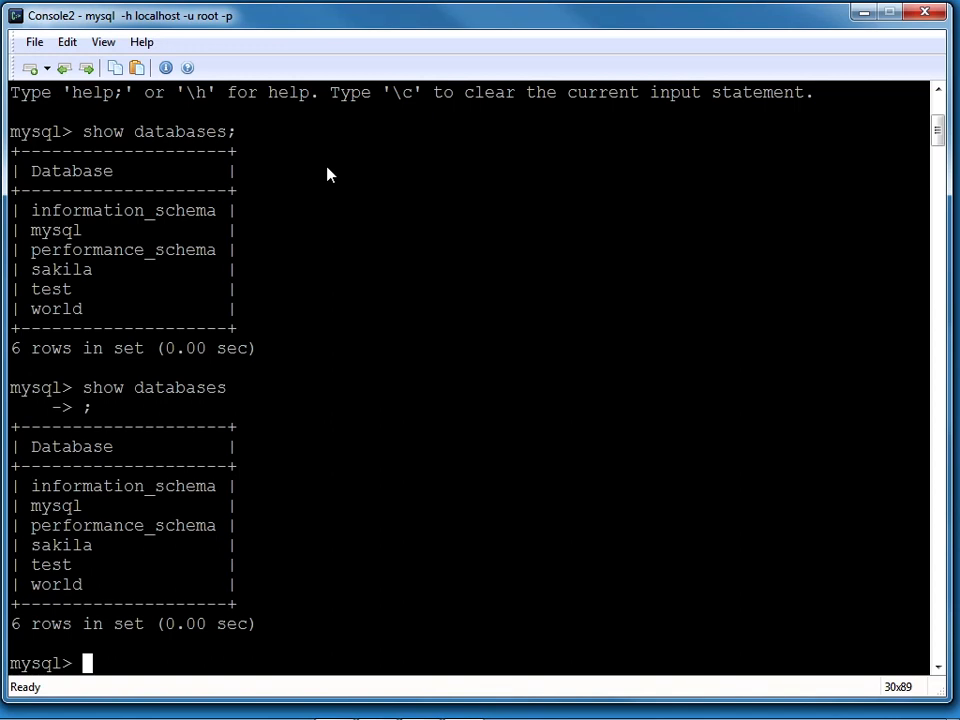
{"action": "type", "text": "show"}
{"action": "type", "text": "database"}
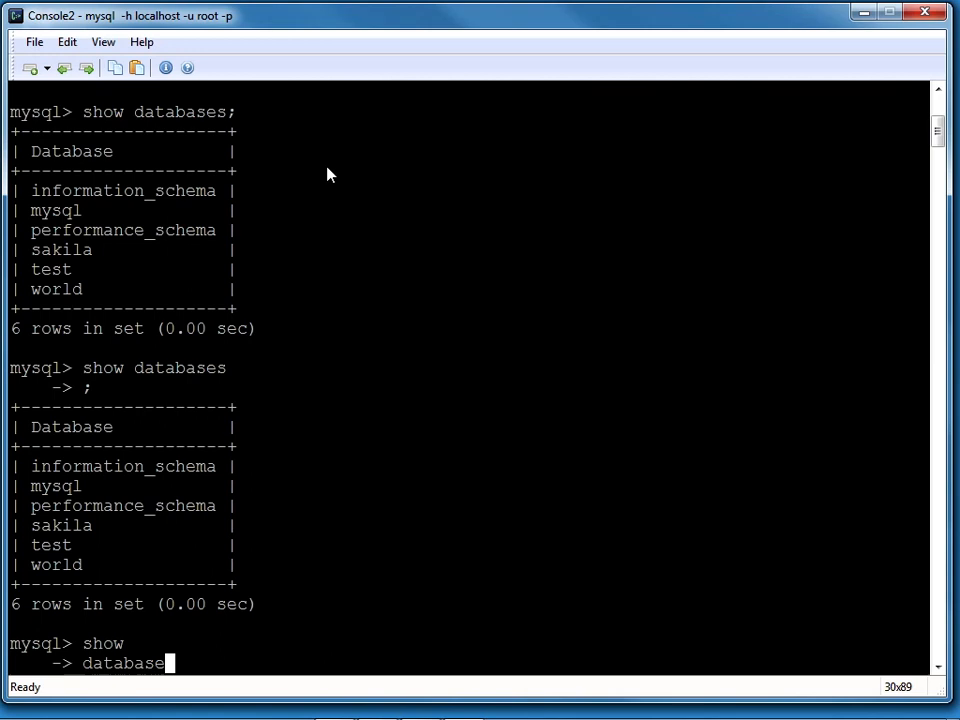
Complete the three-line show databases query with a semicolon, then start an uppercase SHOW
{"action": "type", "text": "s"}
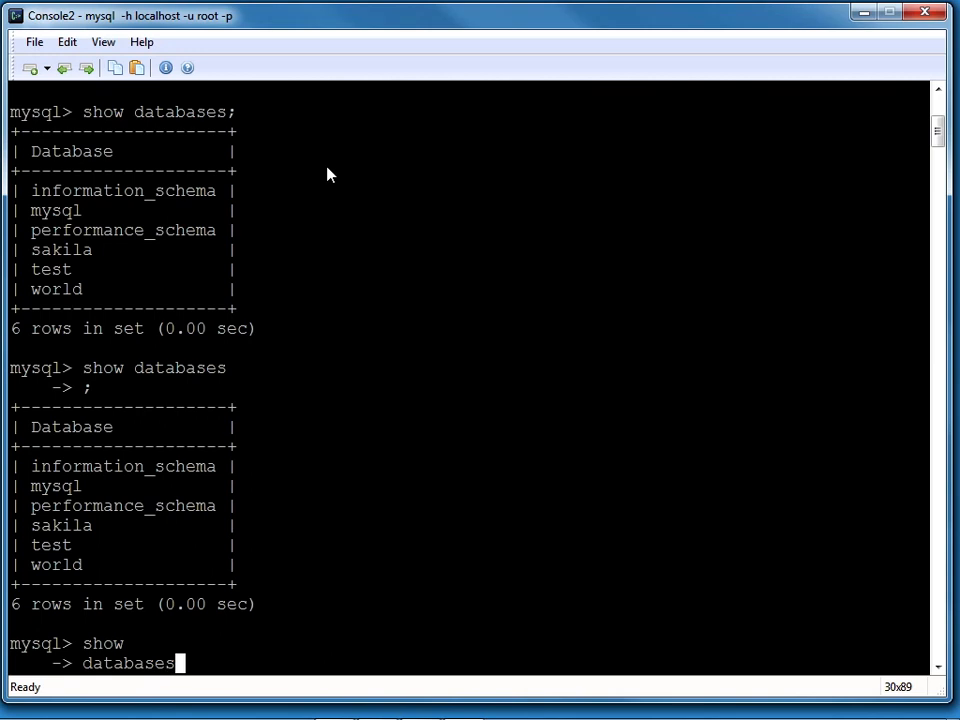
{"action": "type", "text": ";"}
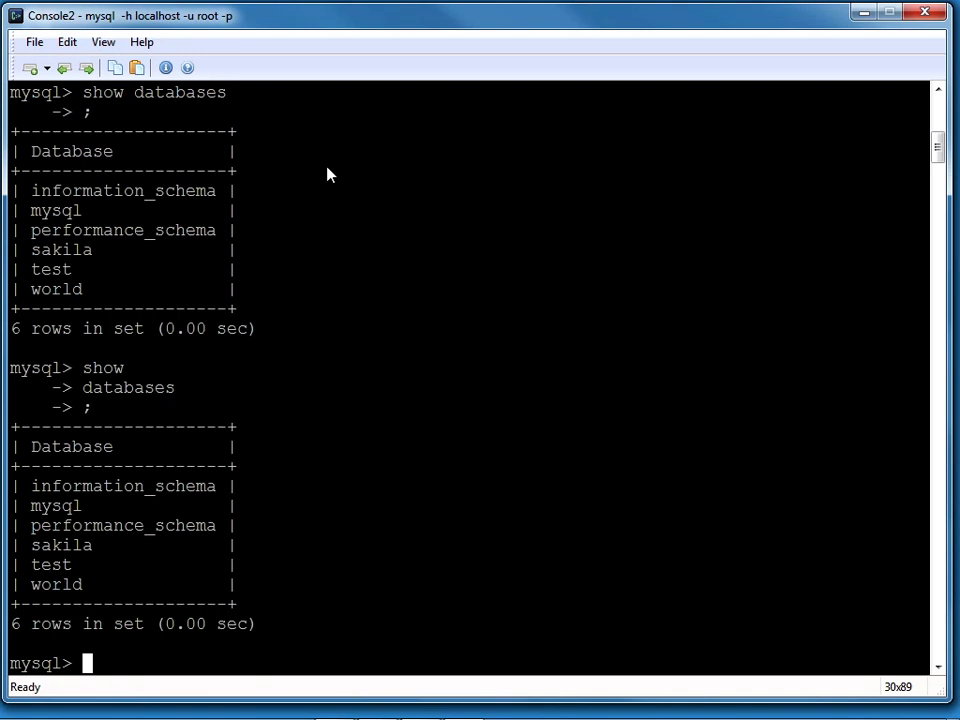
{"action": "type", "text": "SHOW"}
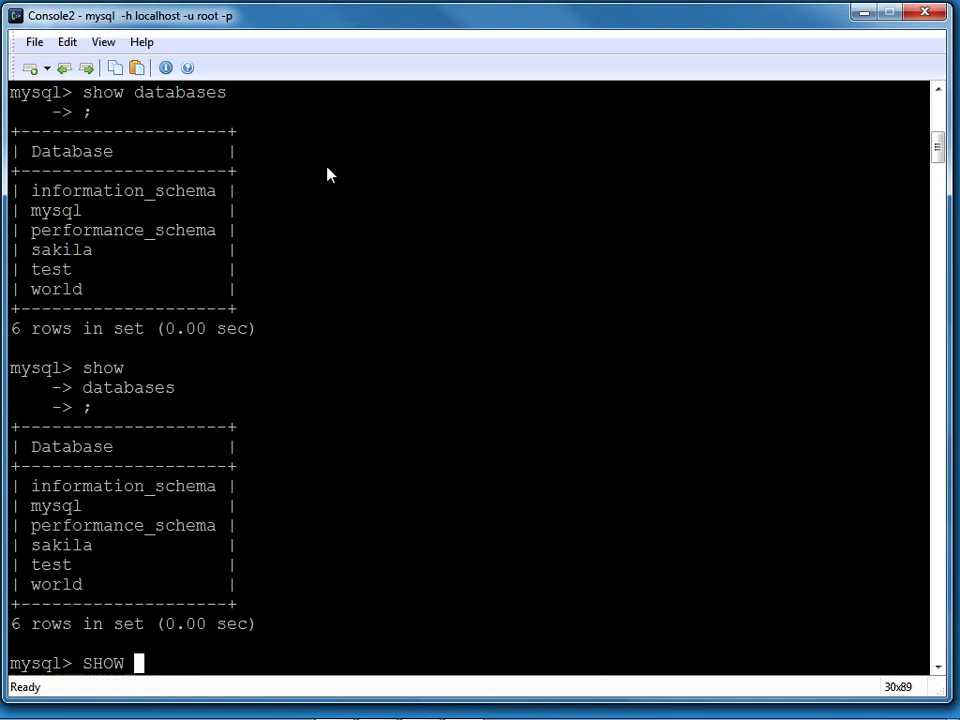
Run the mixed-case SHOW databases query, then begin another lowercase show databases
{"action": "type", "text": "databases;"}
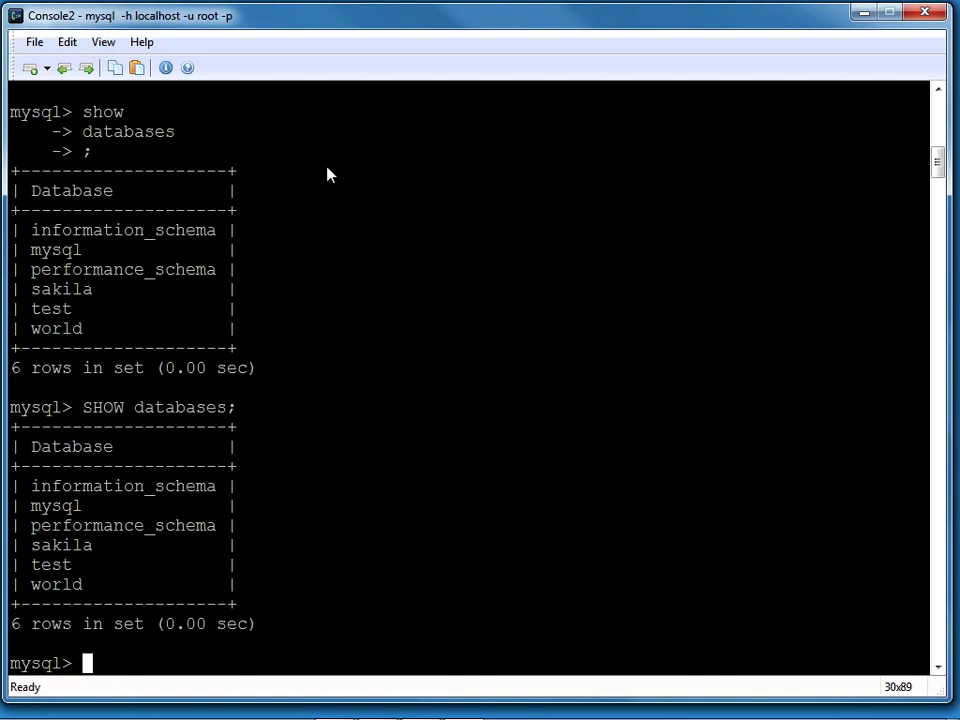
{"action": "type", "text": "show databa"}
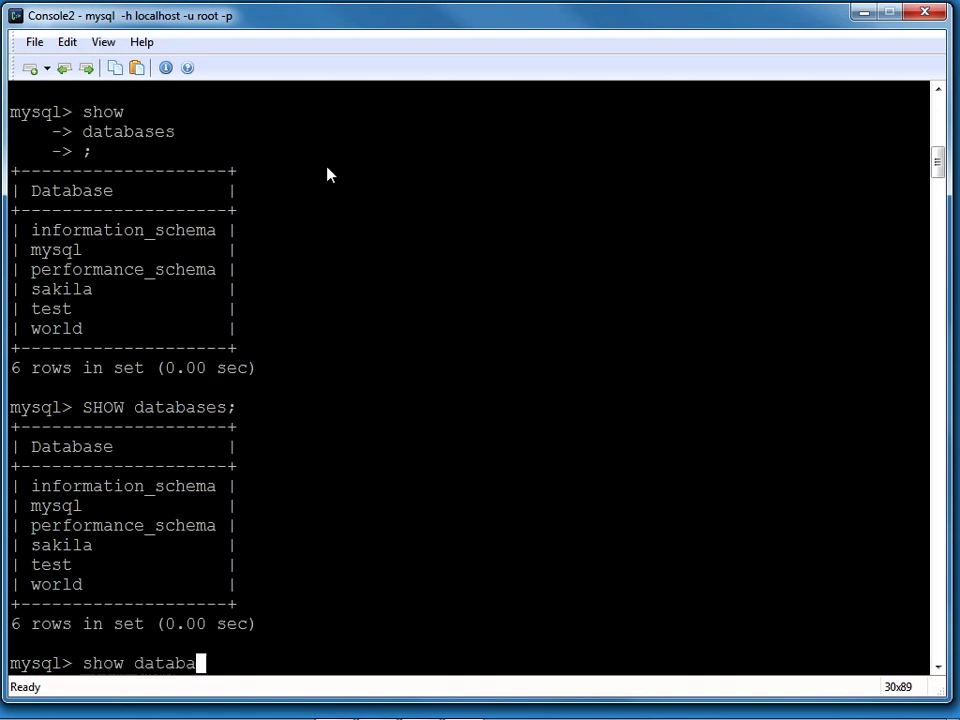
Run the misspelled show databasess; to trigger error 1064, then quit MySQL
{"action": "type", "text": "ss;"}
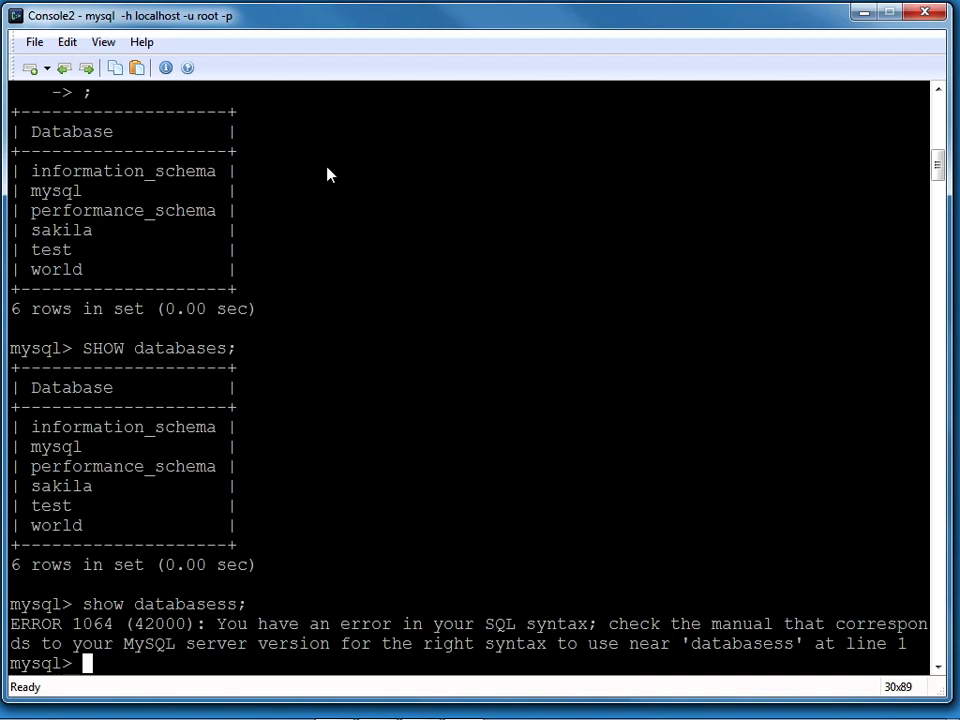
{"action": "type", "text": "quit"}
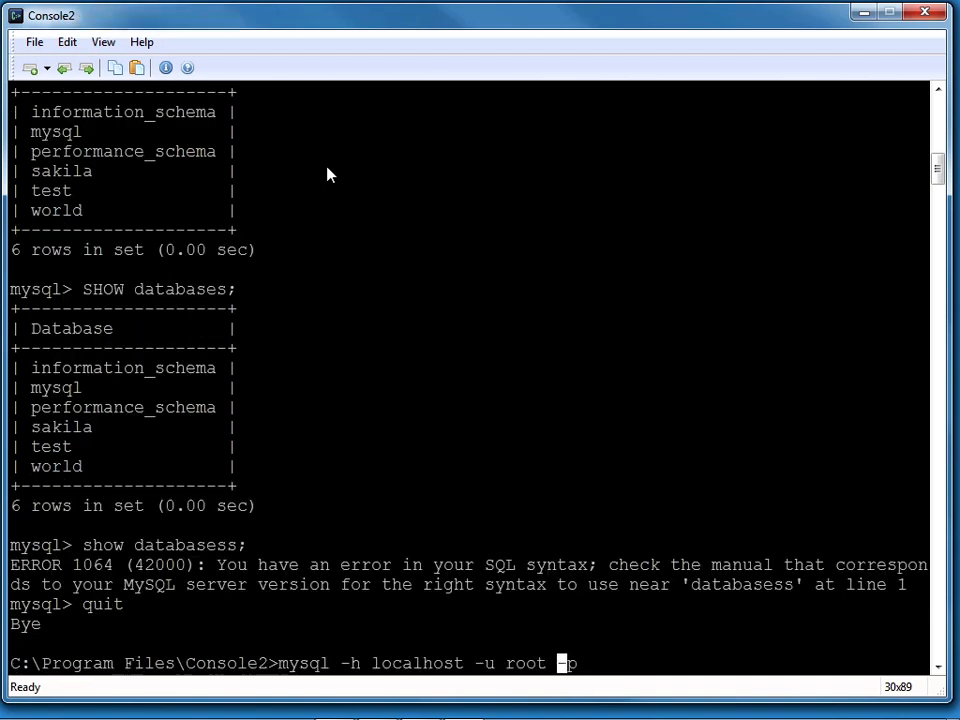
Log back in with --no-beep and list the six databases with show databases;
{"action": "type", "text": "--no-be-"}
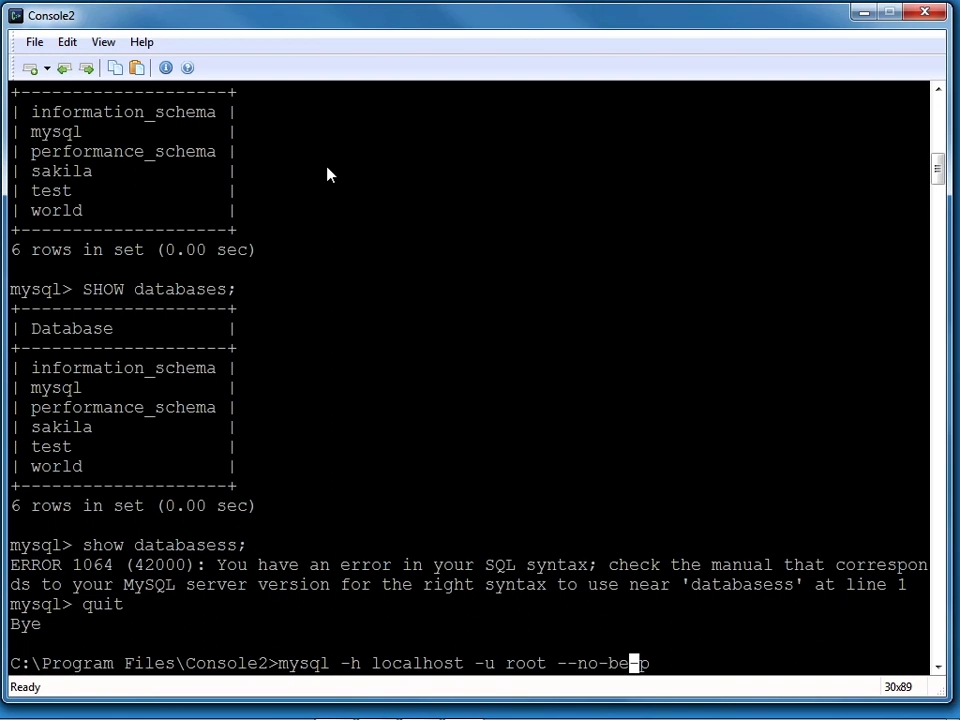
{"action": "type", "text": "ep"}
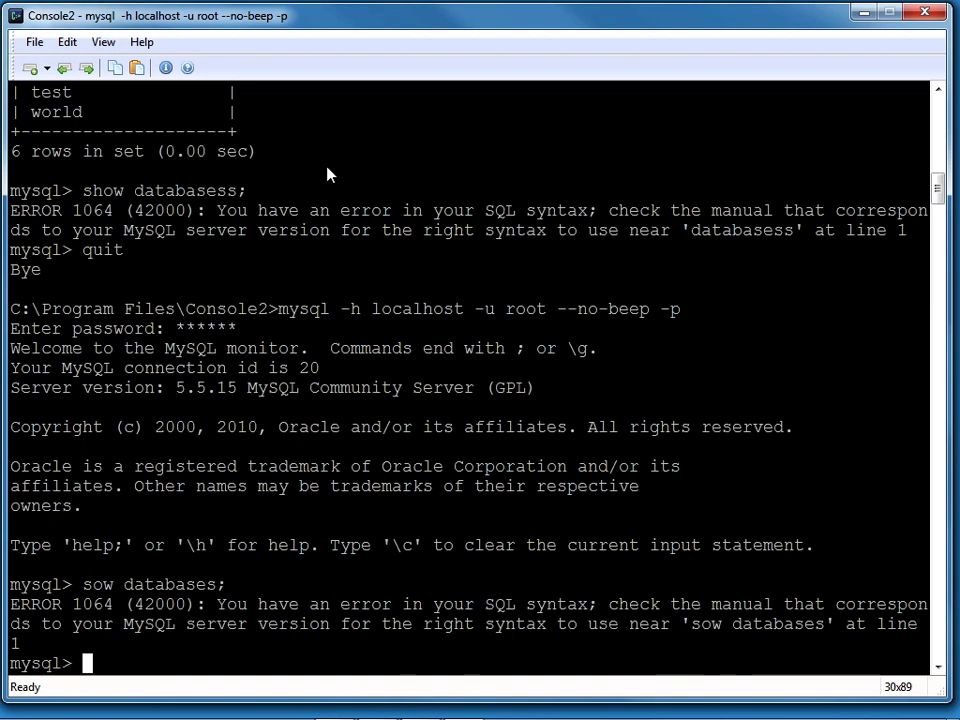
{"action": "type", "text": "show dat"}
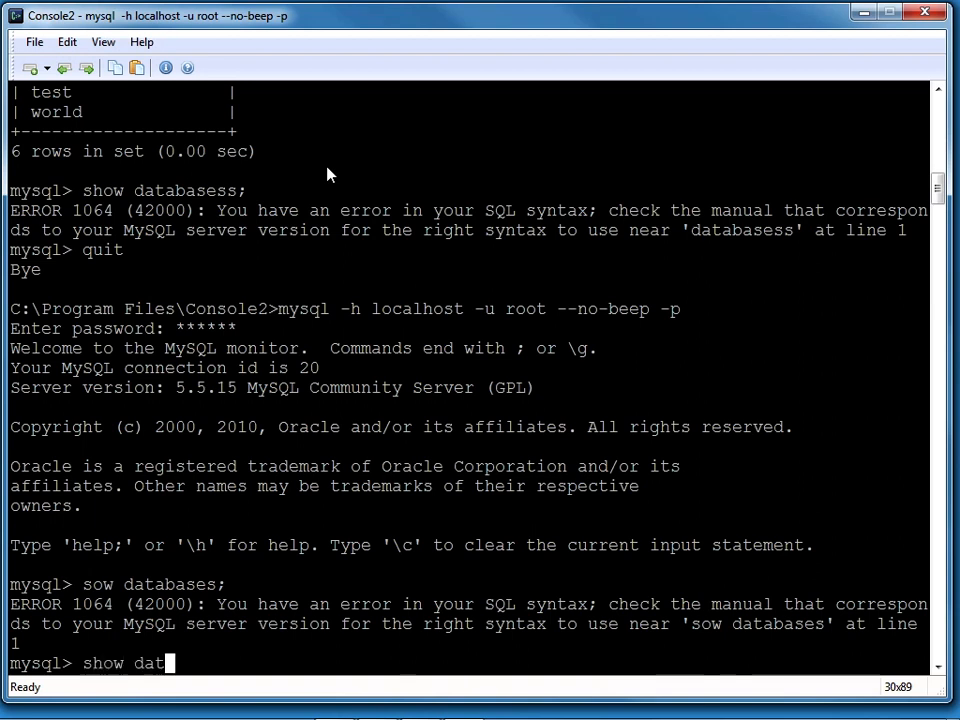
{"action": "key", "text": "Return"}
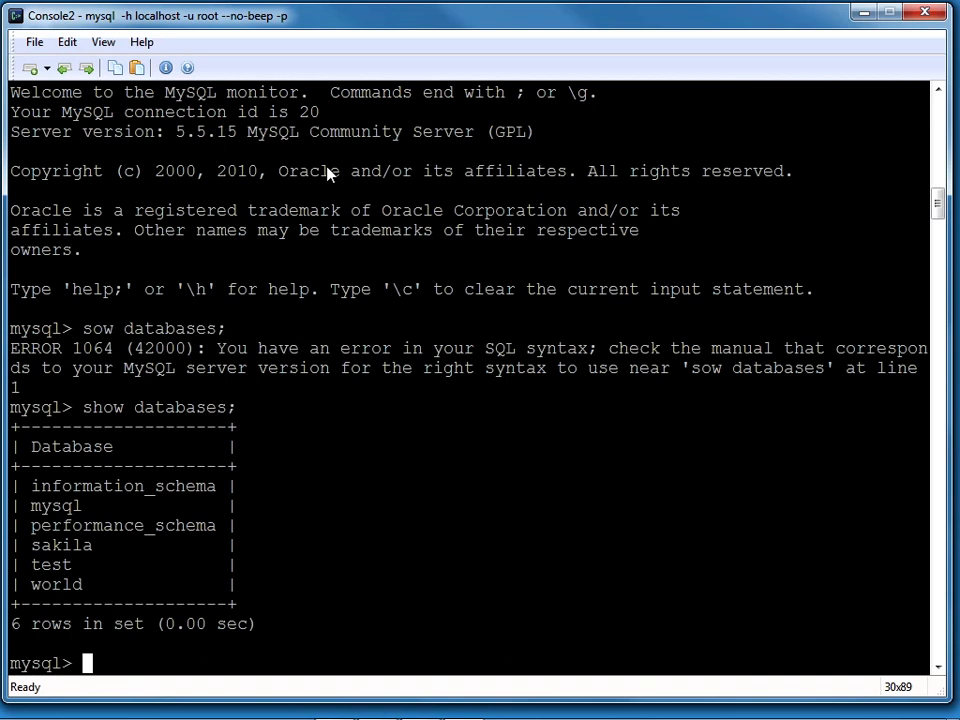
Switch to the test database and show its tables, returning an empty set
{"action": "type", "text": "use"}
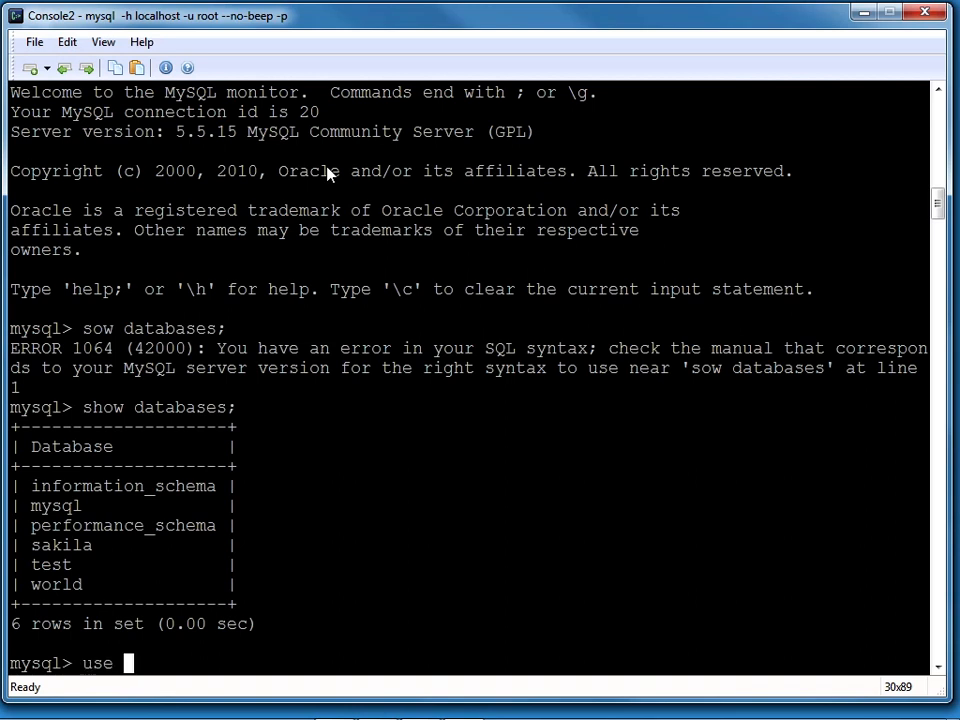
{"action": "type", "text": "test;"}
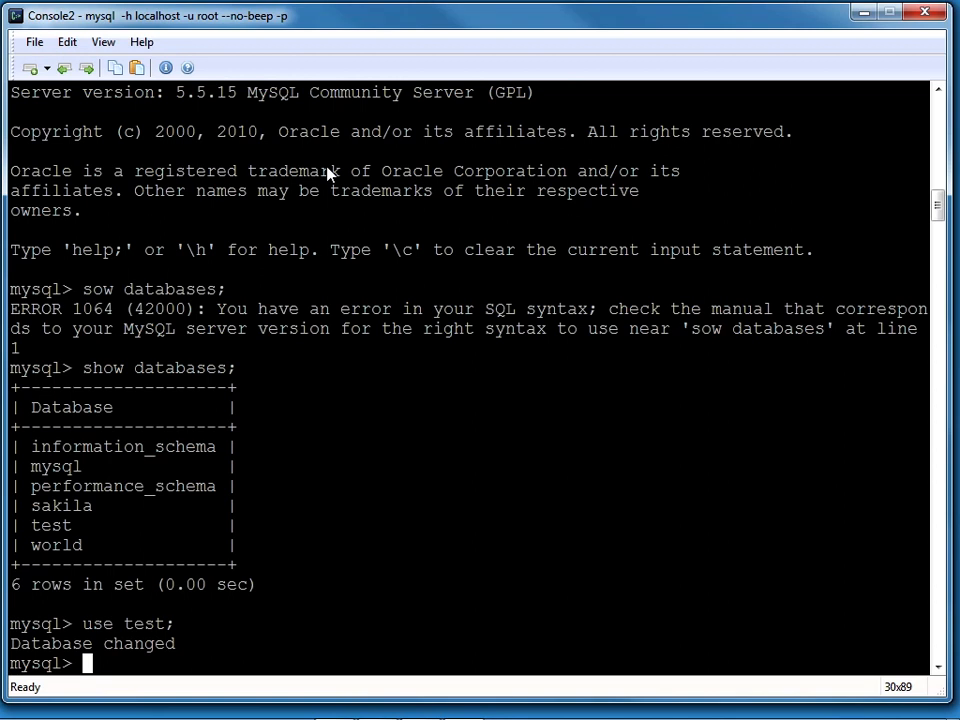
{"action": "type", "text": "show"}
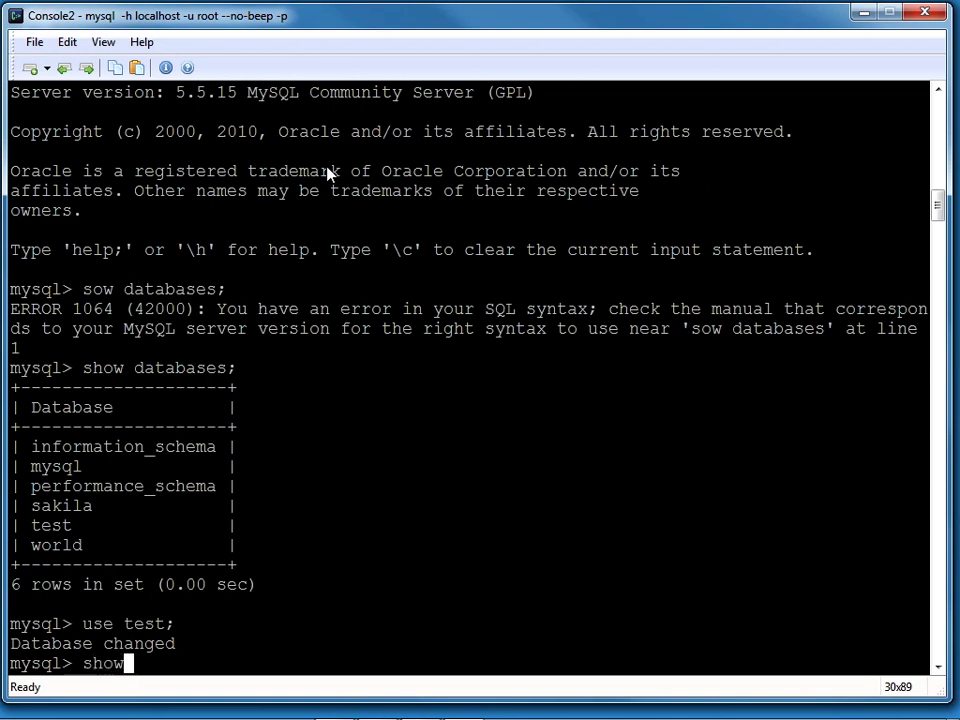
{"action": "type", "text": "tables"}
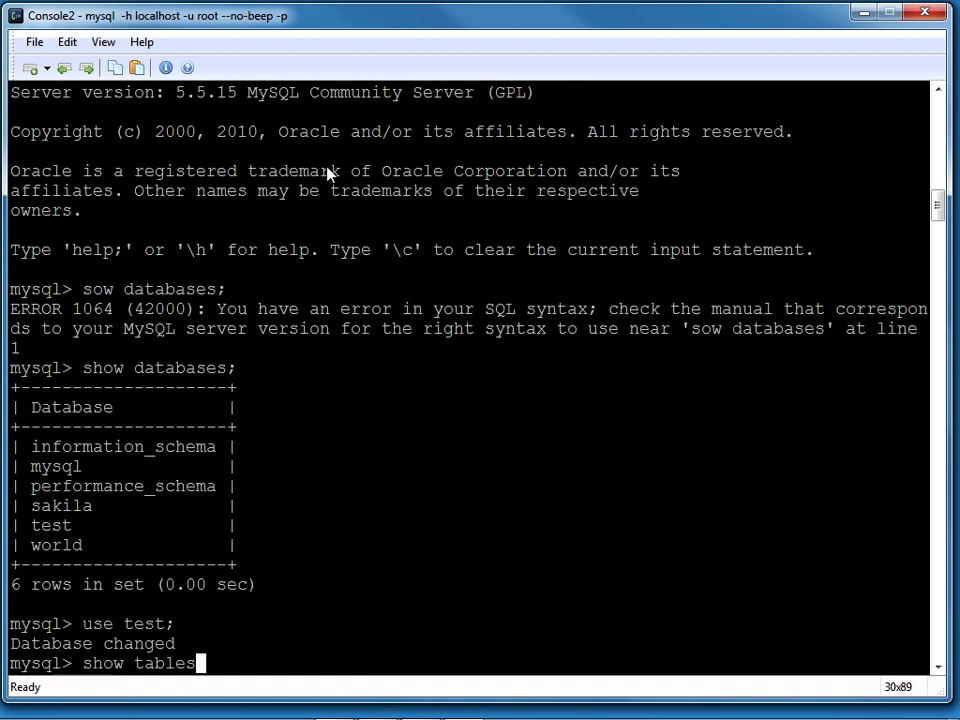
{"action": "type", "text": ";"}
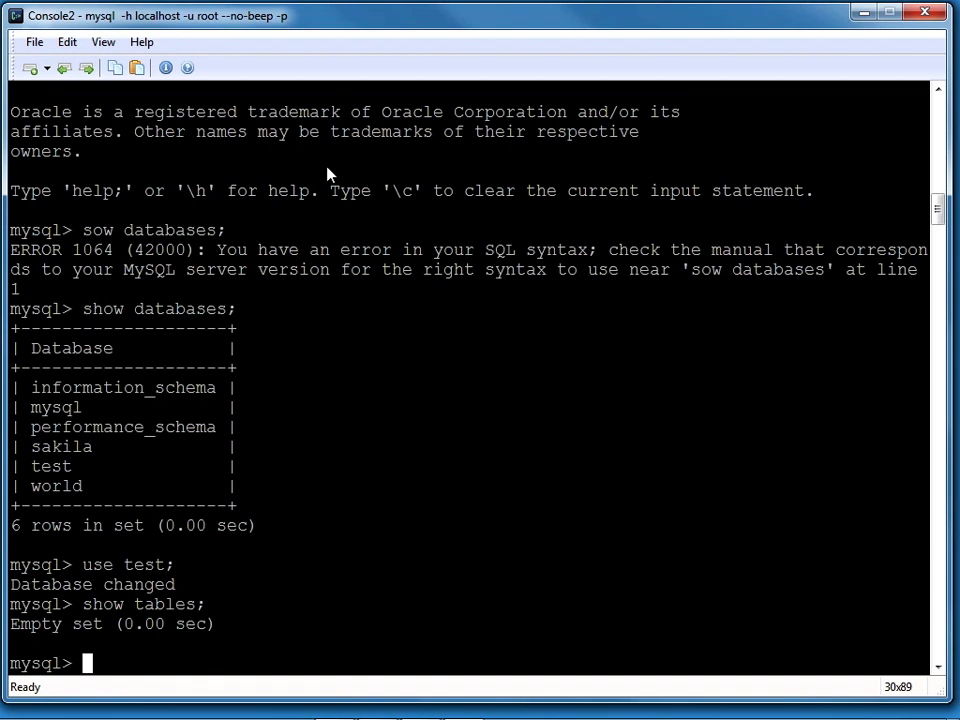
Use sakila, list its 23 tables from actor to store, then switch back to test
{"action": "type", "text": "use sakil"}
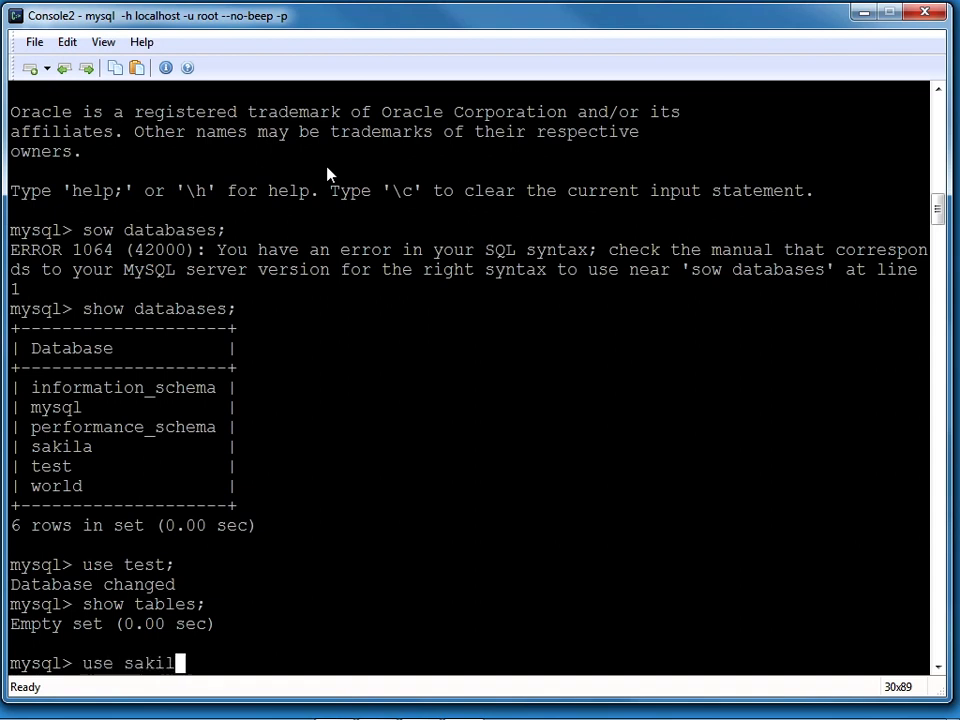
{"action": "type", "text": "a;"}
{"action": "type", "text": "show tables;"}
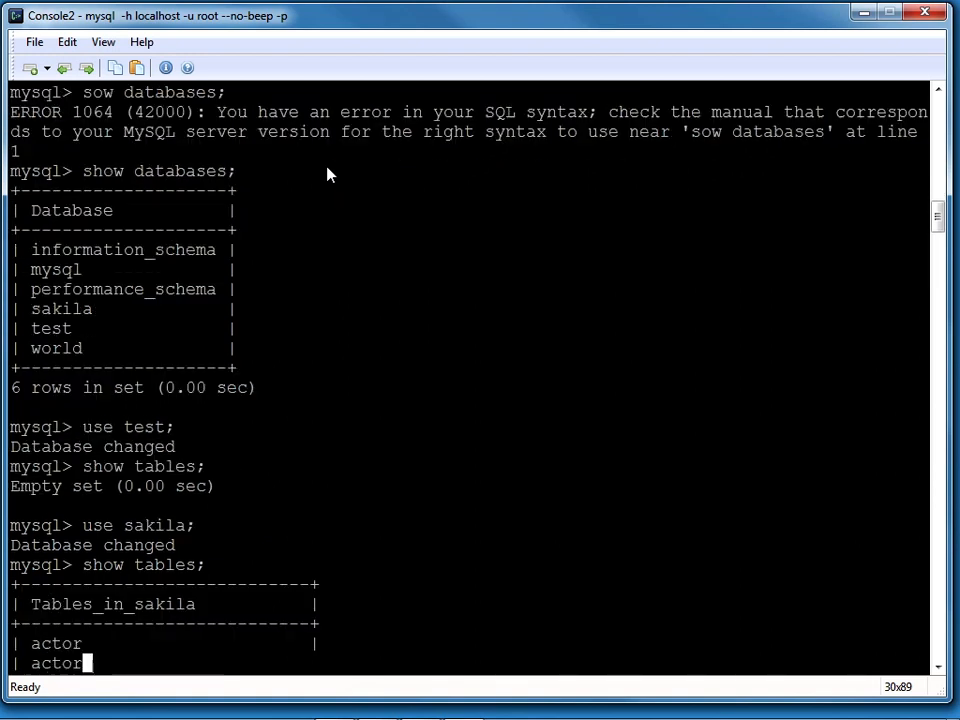
{"action": "scroll", "scroll_direction": "down", "scroll_amount": 3}
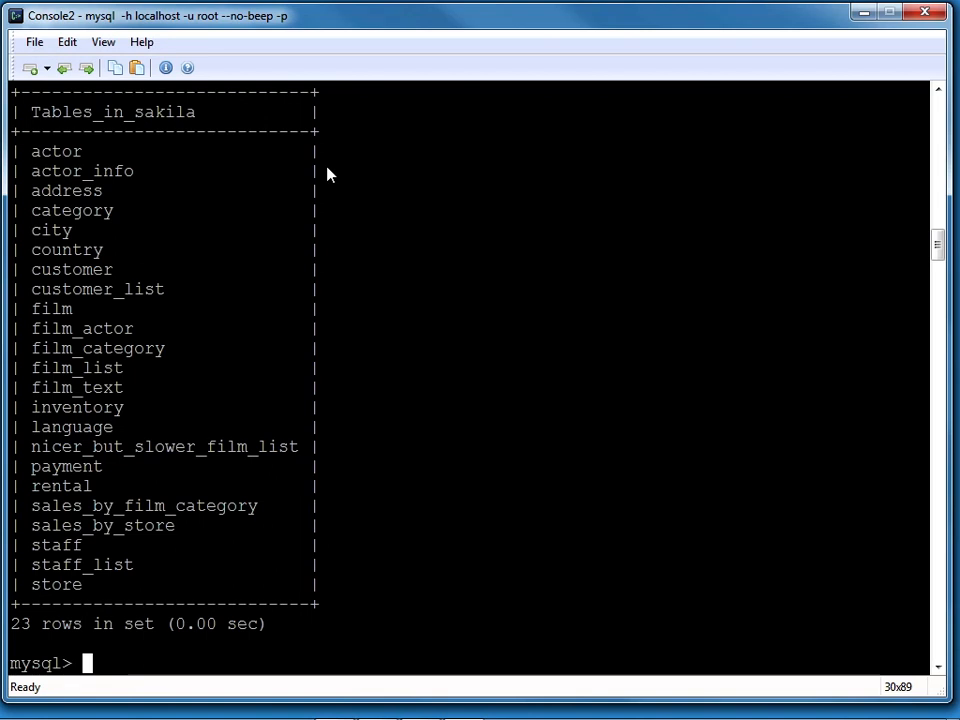
{"action": "mouse_move", "coordinate": [38, 638]}
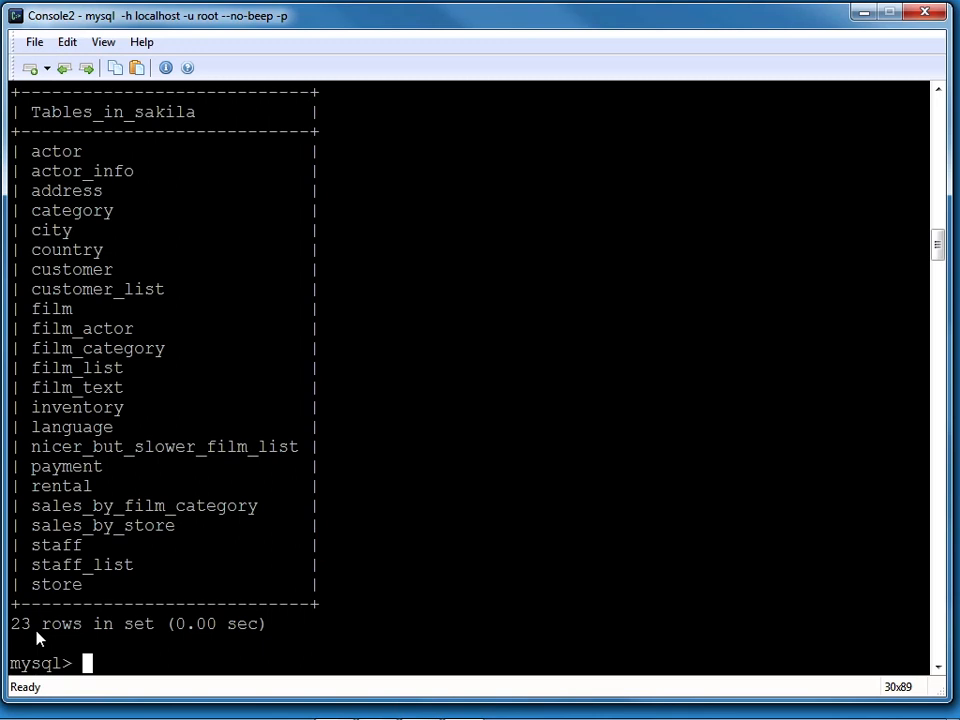
{"action": "type", "text": "use test;"}
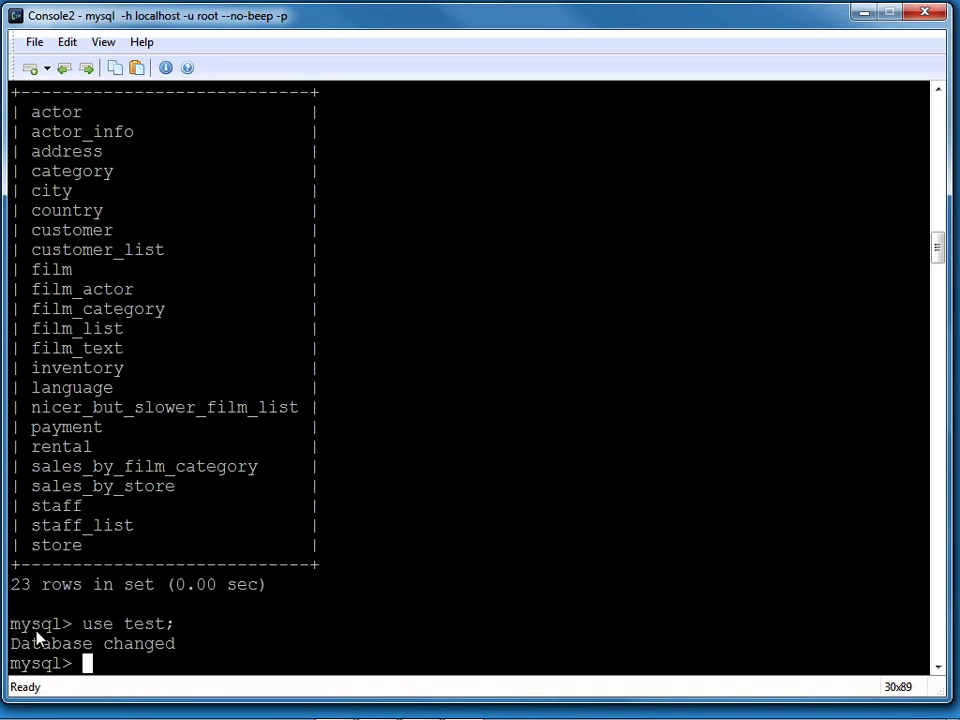
Create the crm database, select it with use crm;, and quit MySQL
{"action": "type", "text": "create database"}
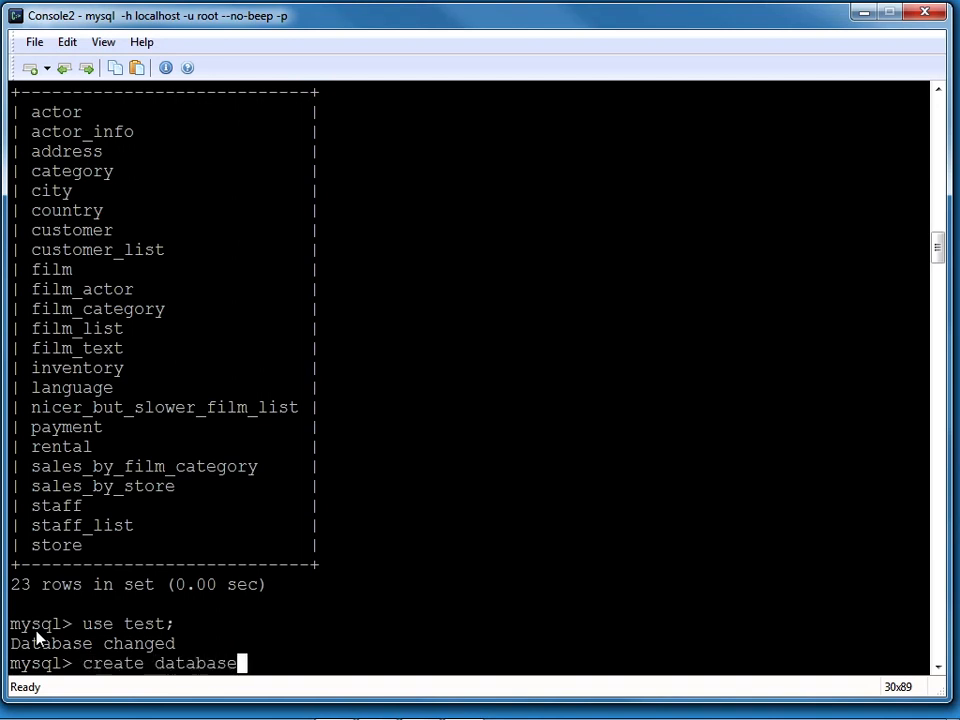
{"action": "type", "text": "crm;"}
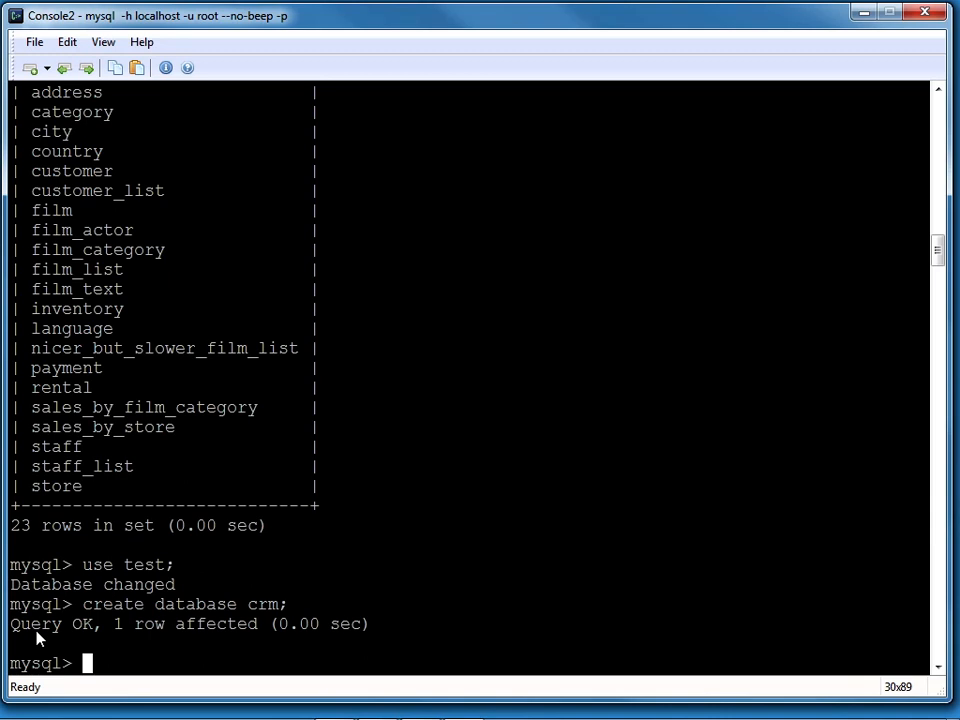
{"action": "type", "text": "use crm;"}
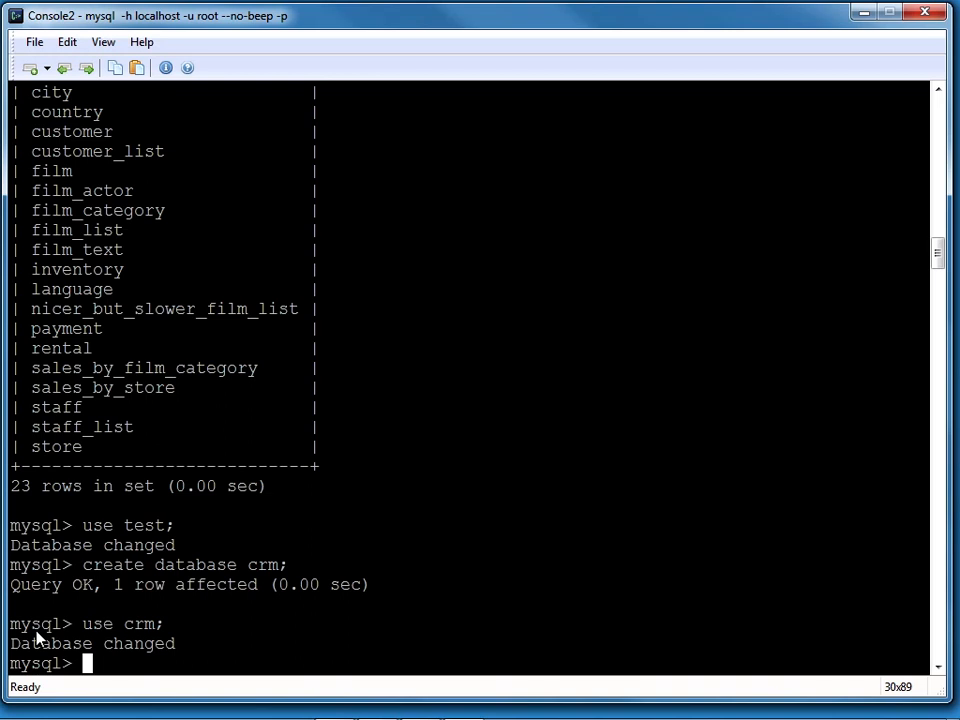
{"action": "type", "text": "quit"}
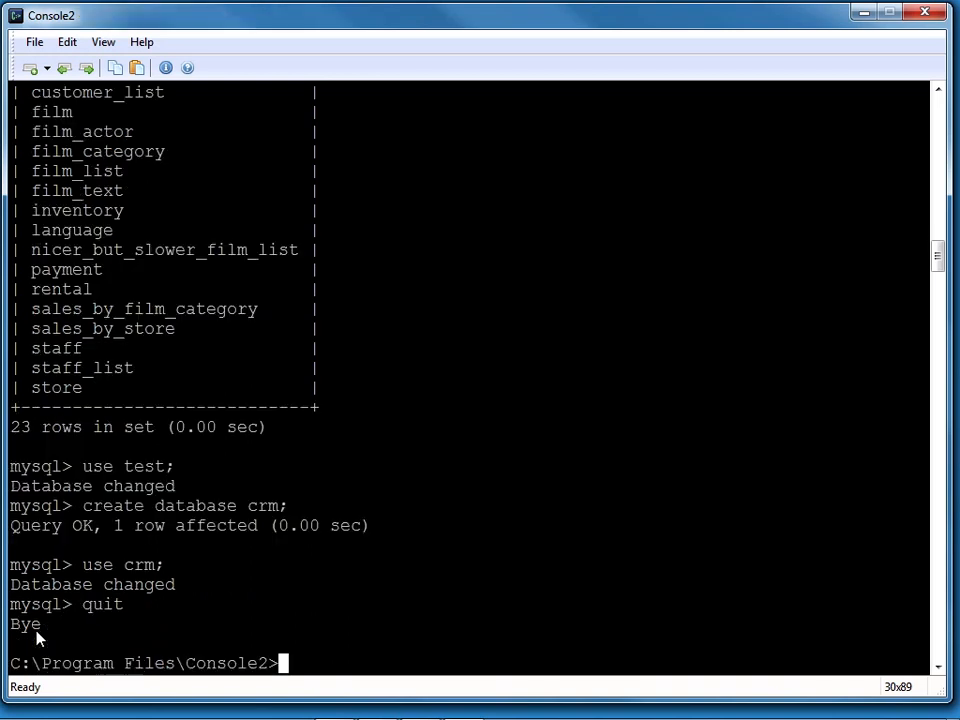
Log in as root on localhost with --no-beep, opening crm as the startup database
{"action": "type", "text": "mysql -h localhost -u root --no-beep crm -p"}
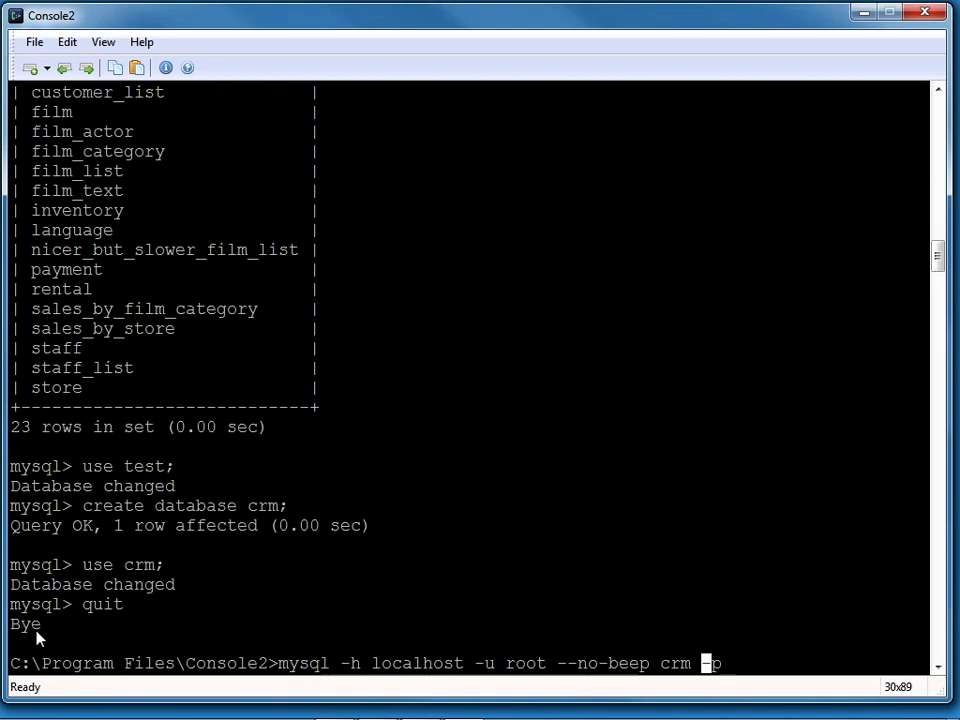
{"action": "key", "text": "enter"}
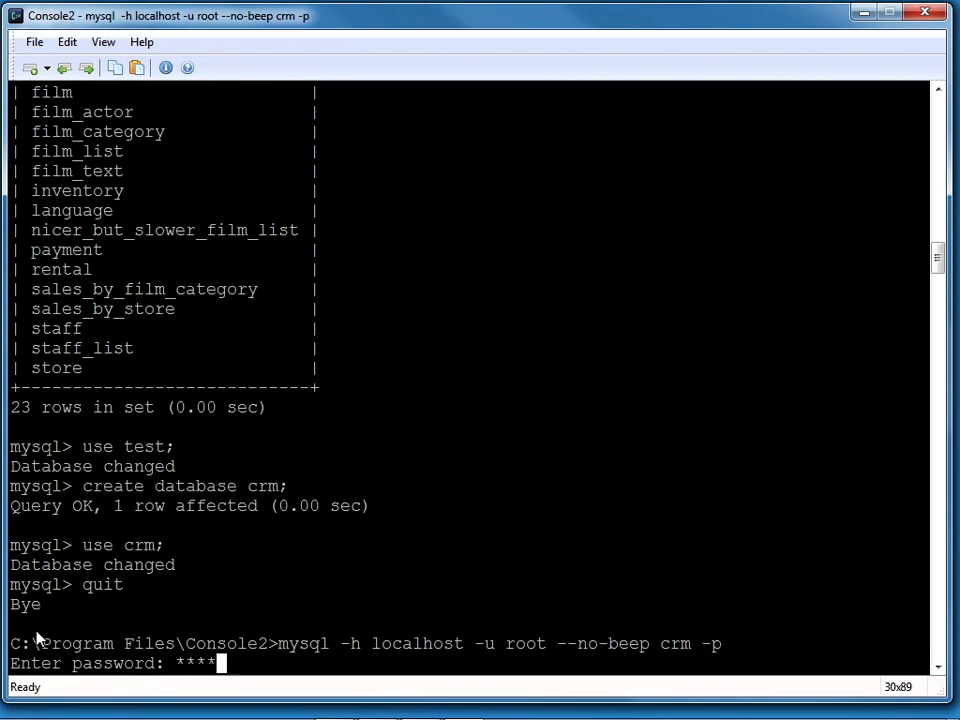
{"action": "key", "text": "Return"}
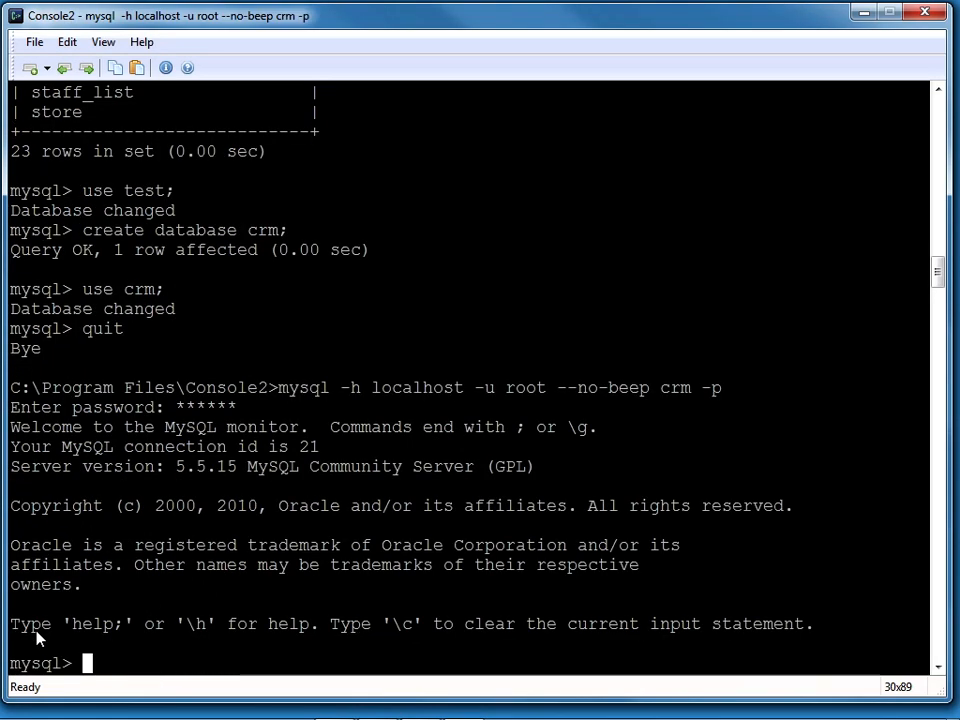